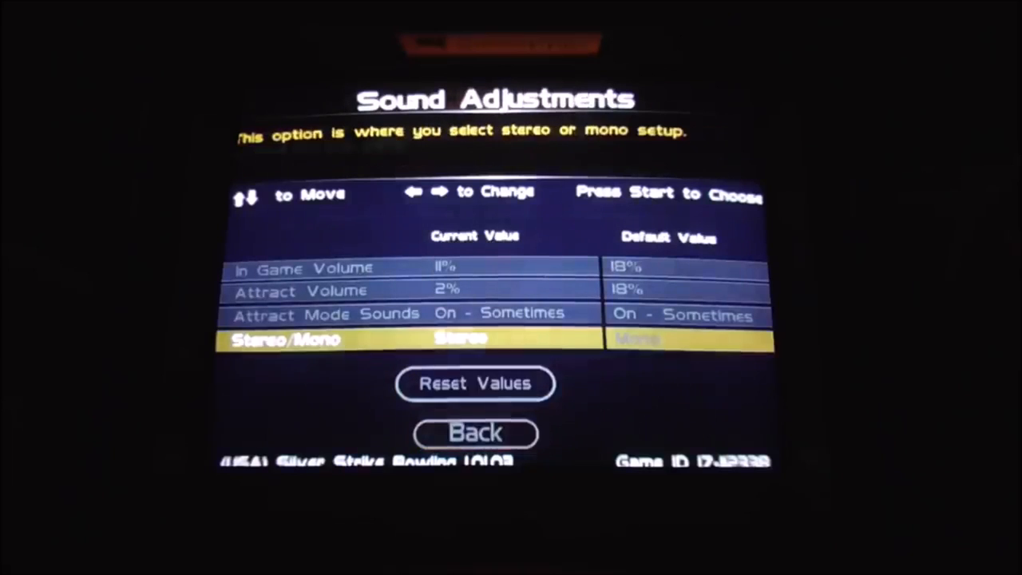
# Leave Sound Adjustments and return to the Operator Adjustables list.
pyautogui.press('up')
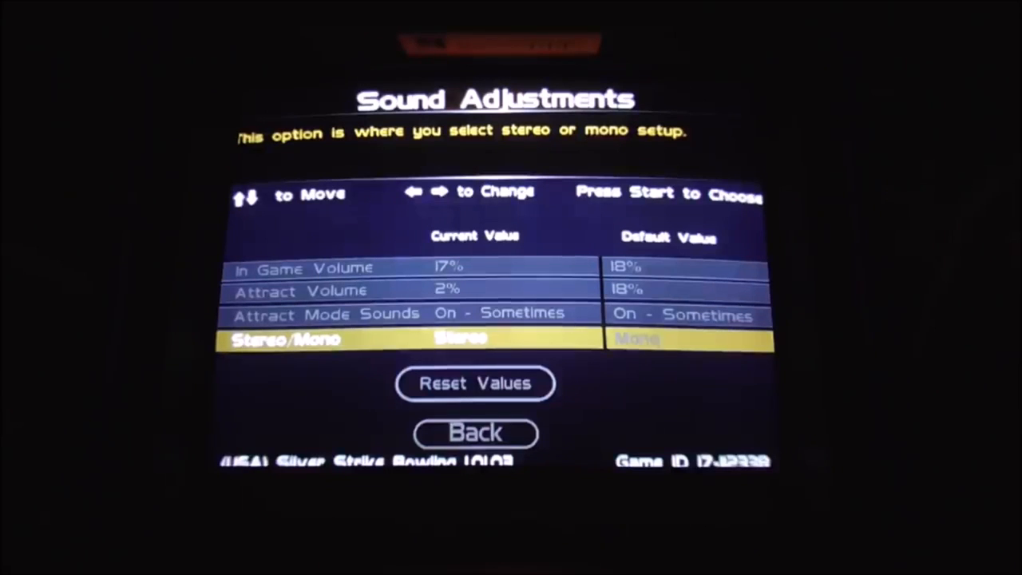
pyautogui.click(476, 431)
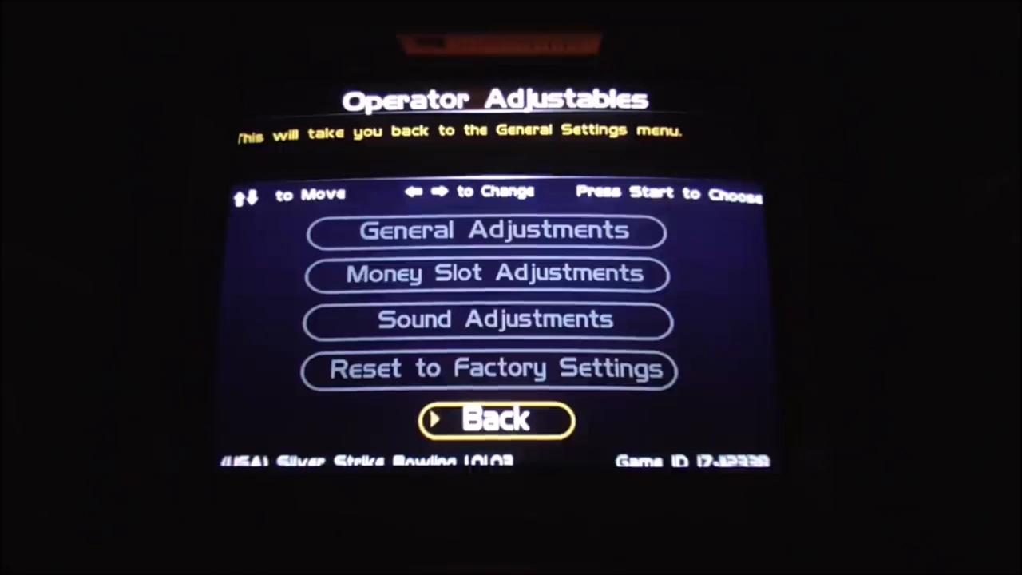
# Back out of General and Money Slot Adjustments, then bring up System Tests.
pyautogui.press('Up')
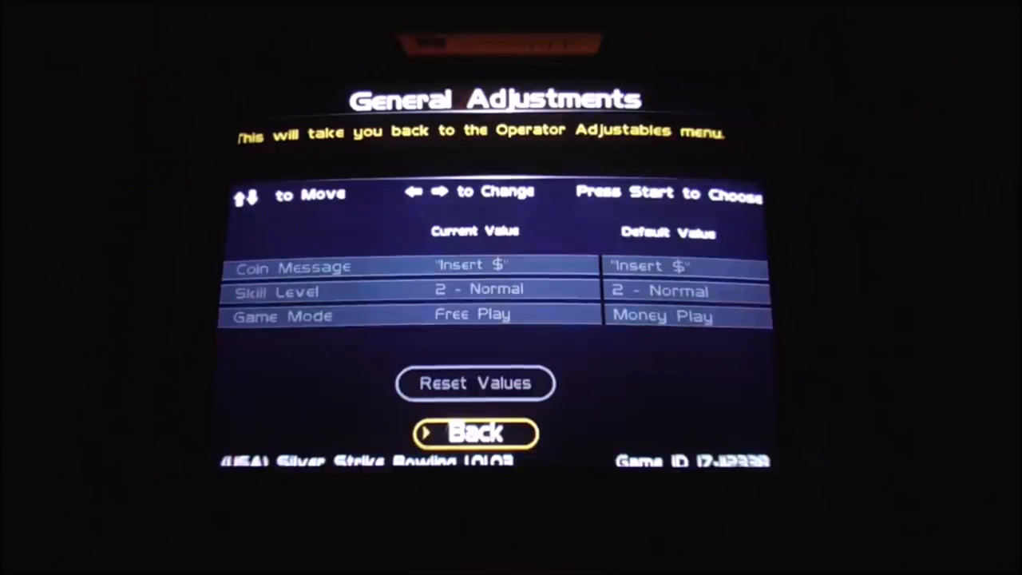
pyautogui.click(474, 431)
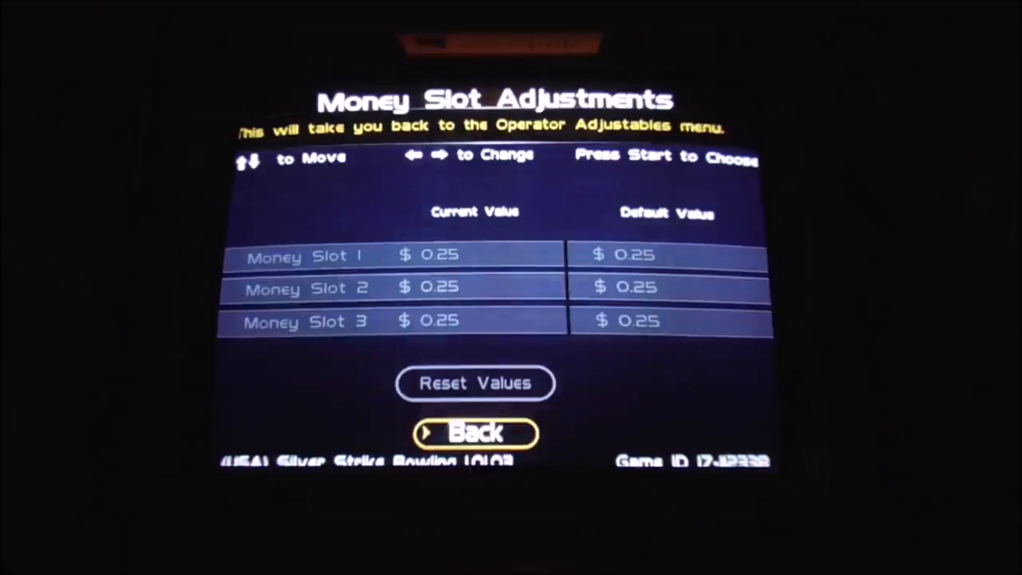
pyautogui.click(476, 431)
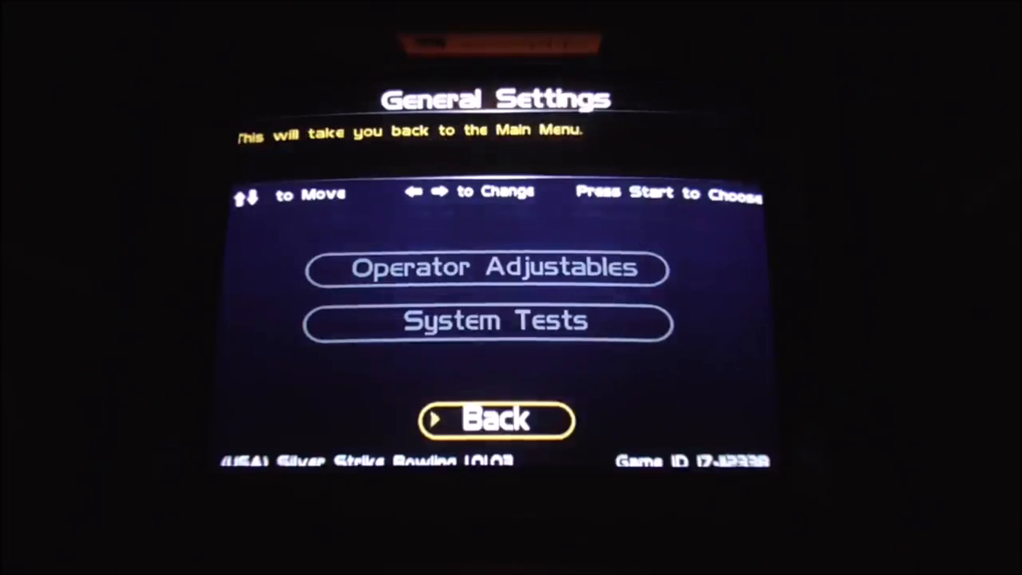
pyautogui.click(490, 321)
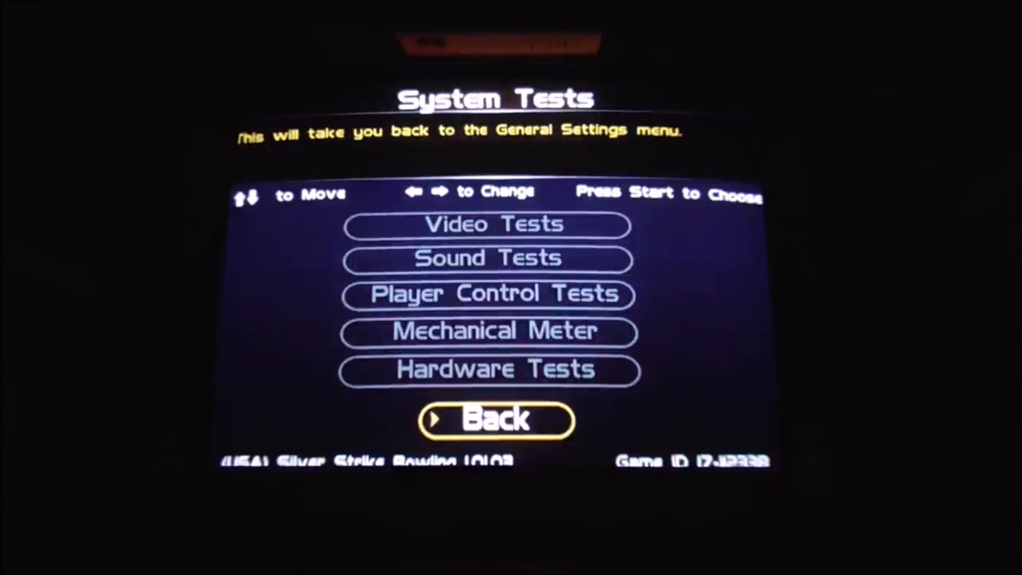
# Back out of System Tests, Player Cost Schedule and Game Audits, then enter Game Options.
pyautogui.click(495, 422)
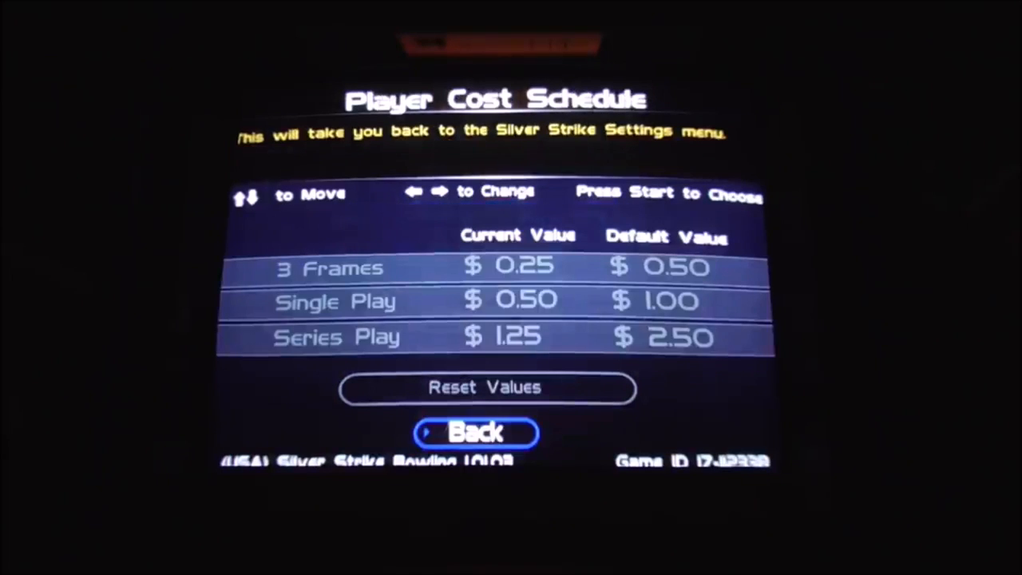
pyautogui.click(476, 431)
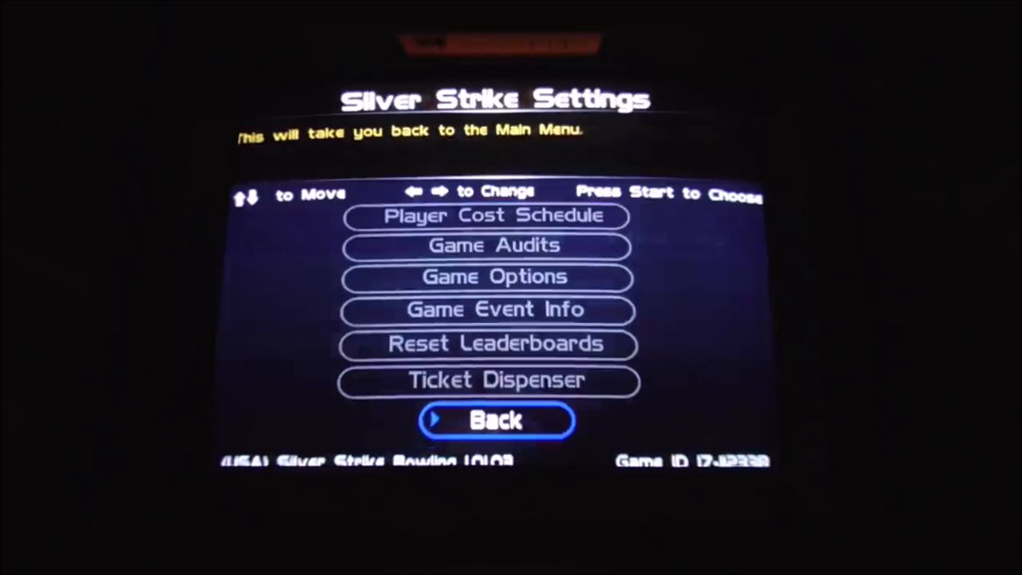
pyautogui.press('up')
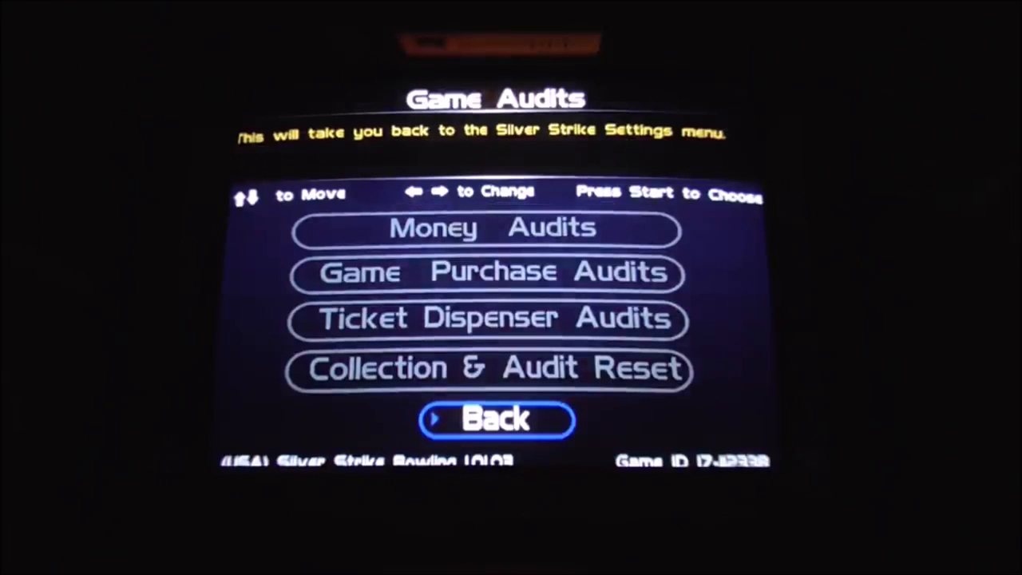
pyautogui.press('up')
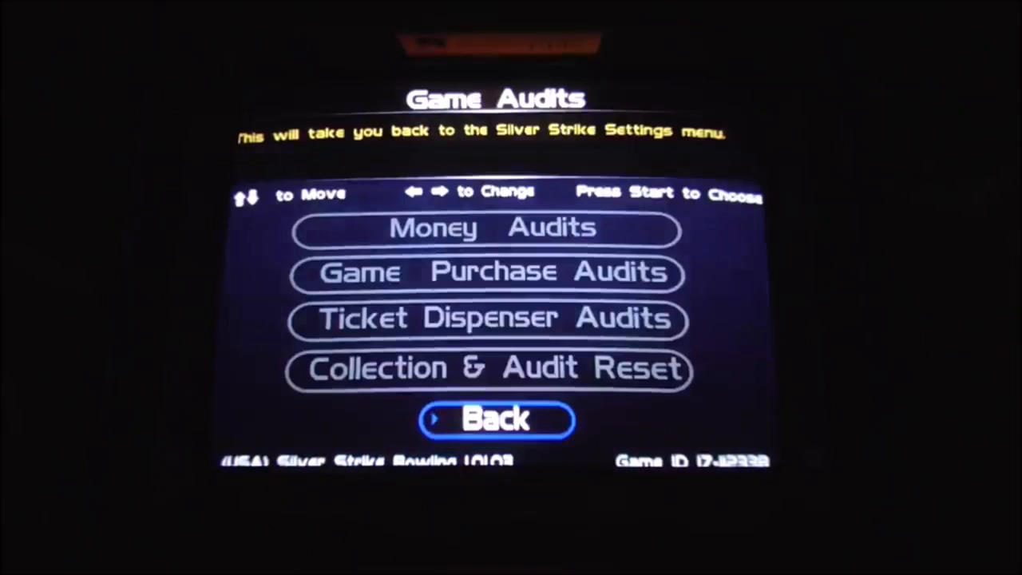
pyautogui.press('up')
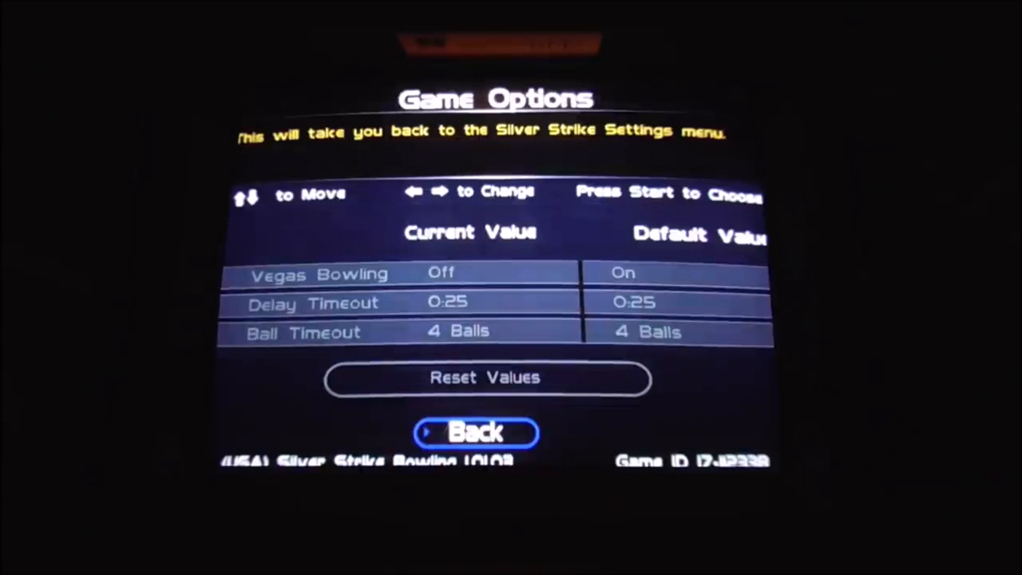
# Switch Vegas Bowling from Off to On and move back down to Back.
pyautogui.press('up')
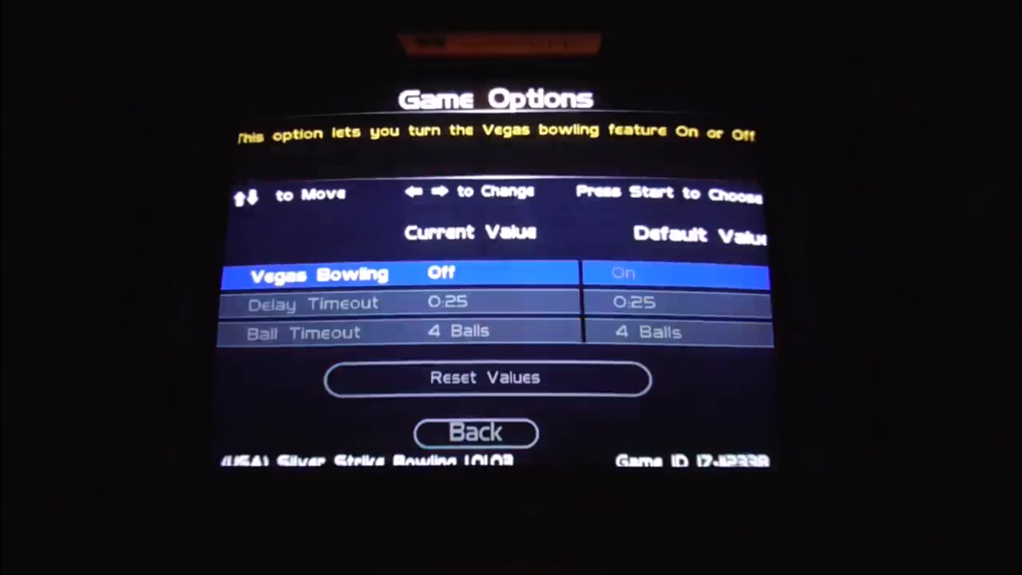
pyautogui.press('Right')
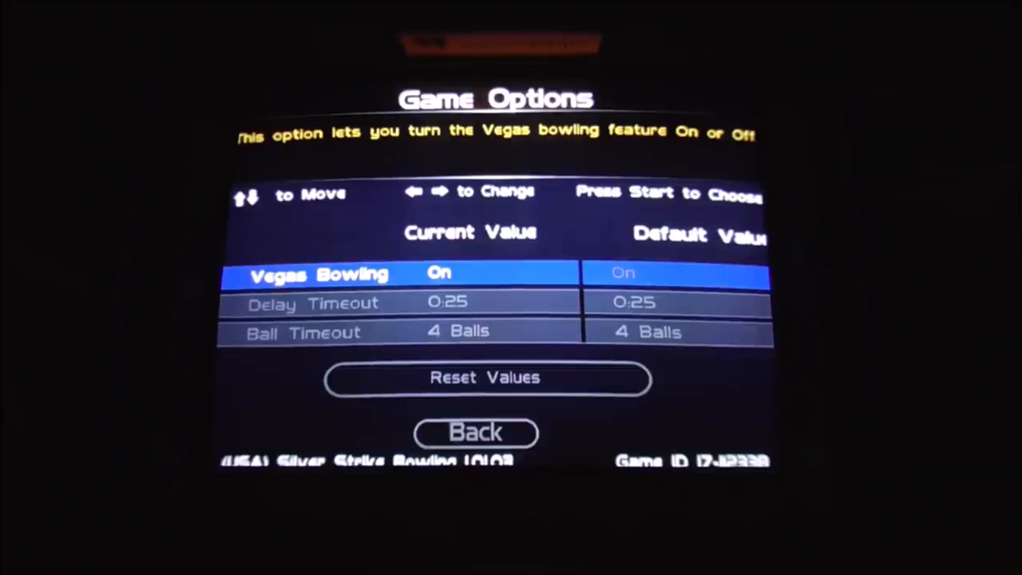
pyautogui.press('Down')
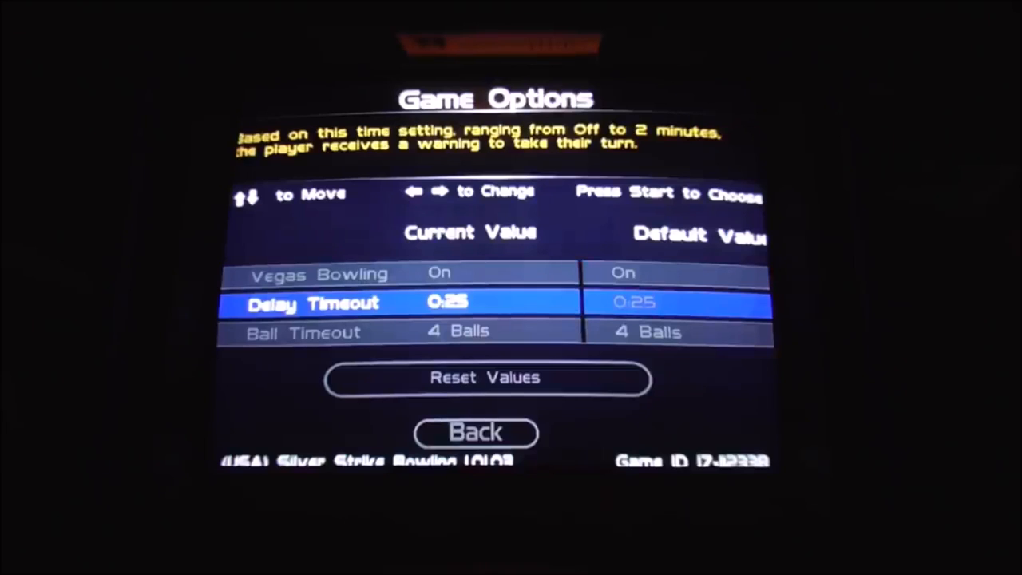
pyautogui.press('down')
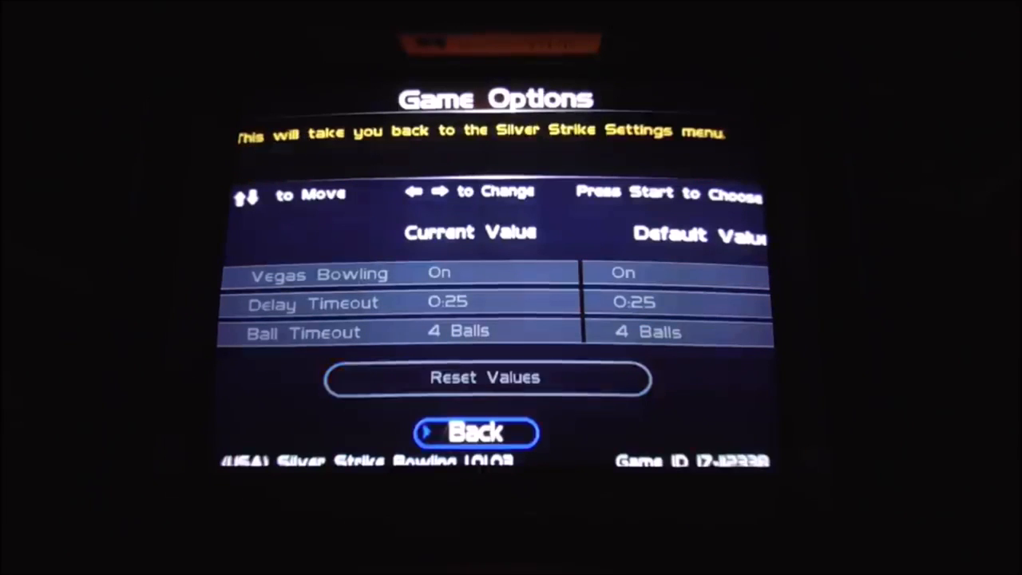
# Leave Game Options, view Game Event Info twice, and return to Silver Strike Settings.
pyautogui.click(476, 431)
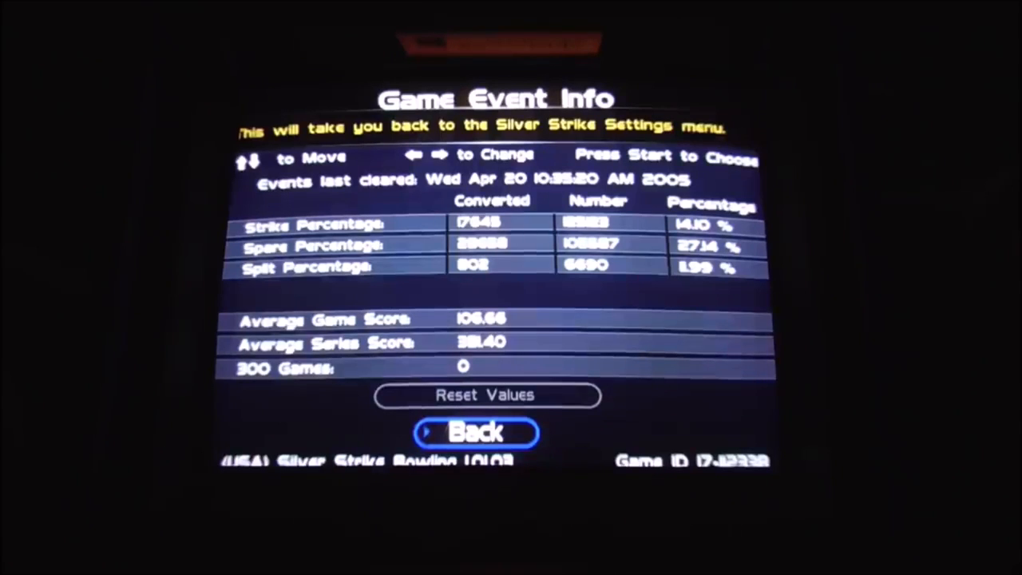
pyautogui.click(476, 431)
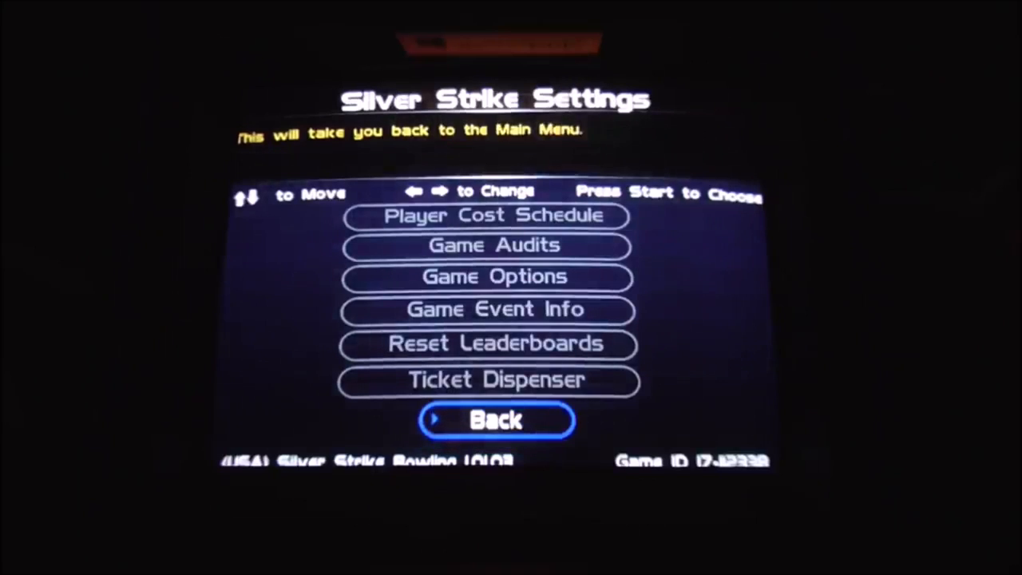
pyautogui.press('up')
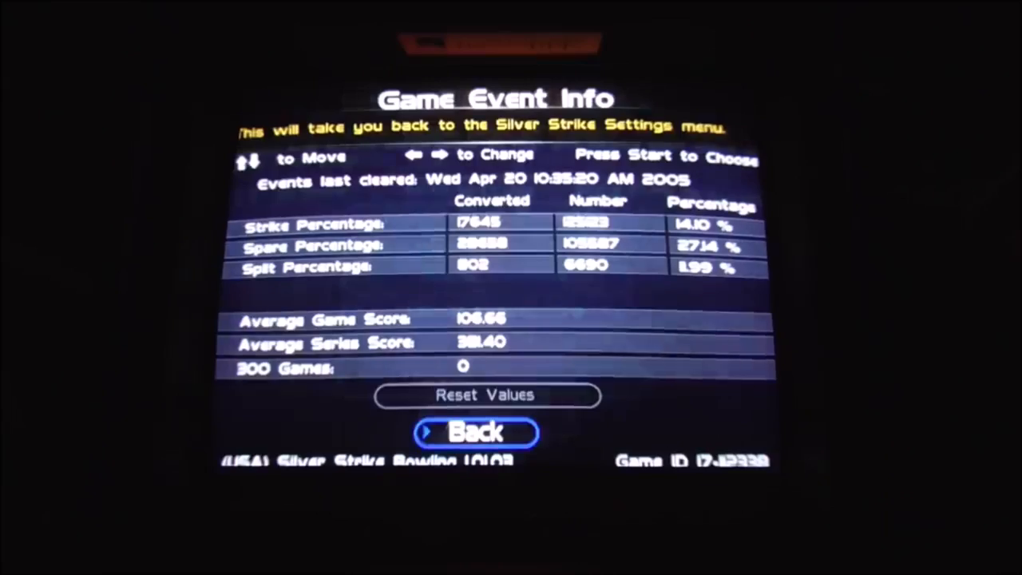
pyautogui.click(476, 431)
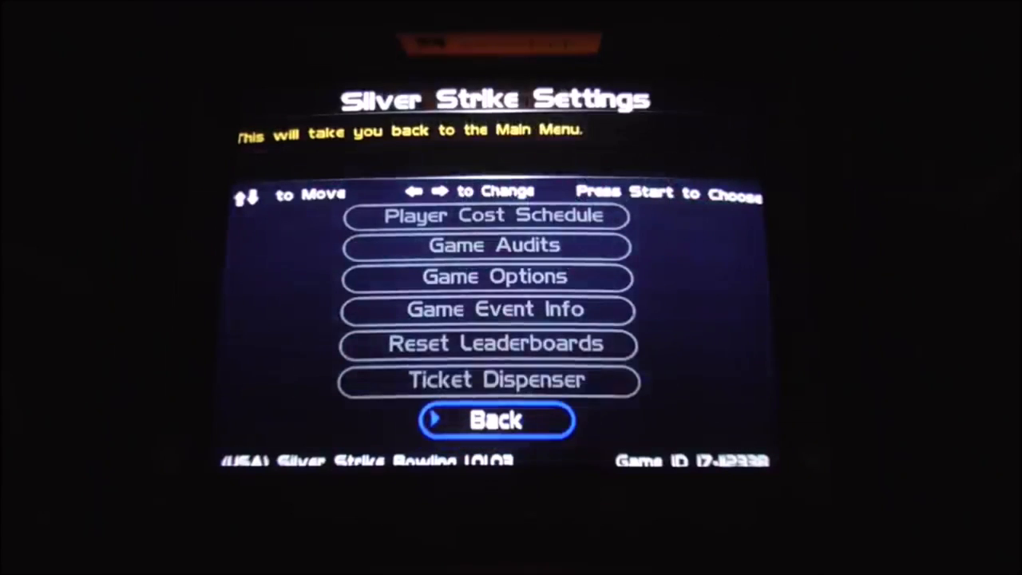
# Back out to the Main Menu and highlight Exit, ready for attract mode.
pyautogui.press('up')
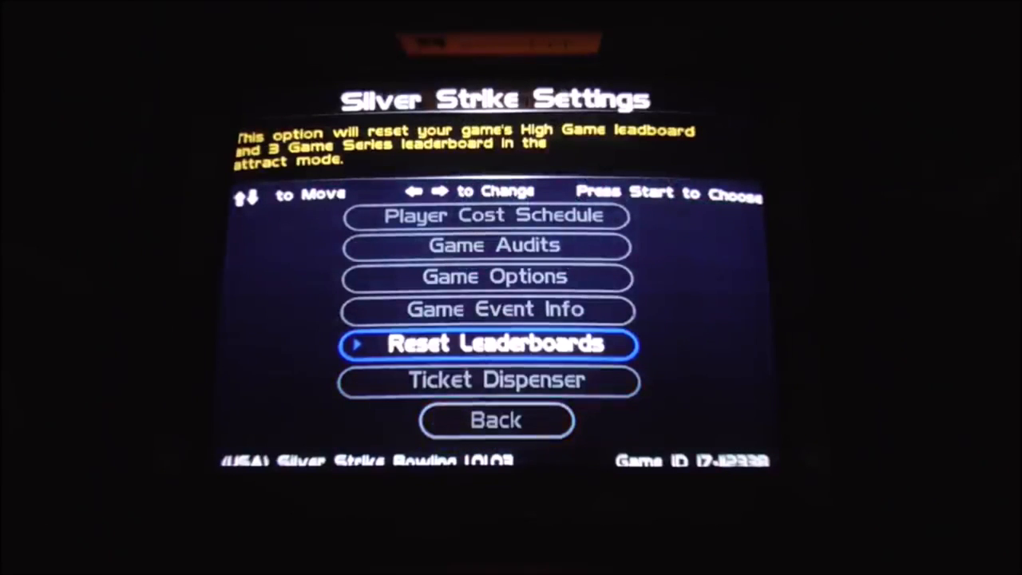
pyautogui.press('down')
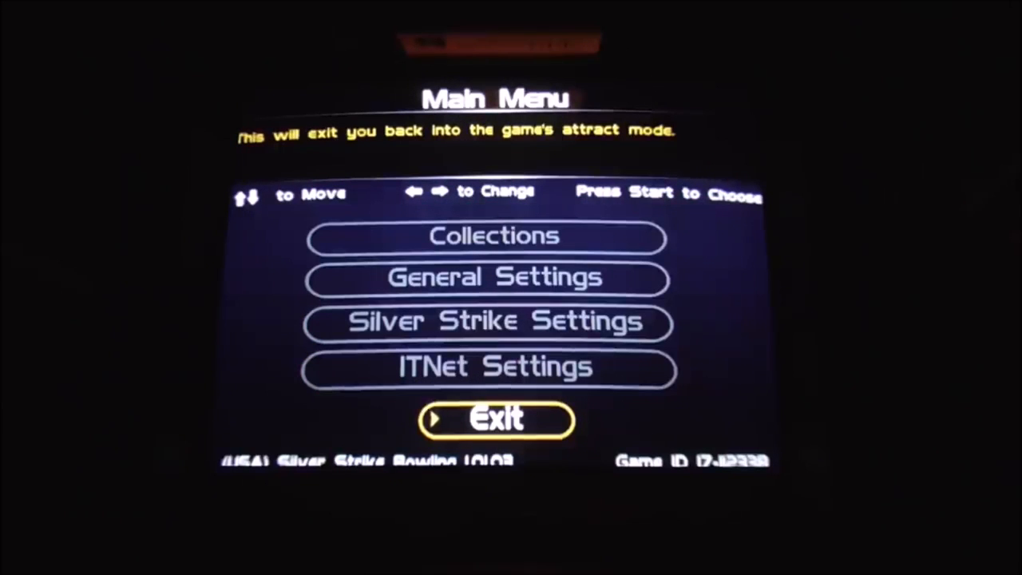
pyautogui.press('up')
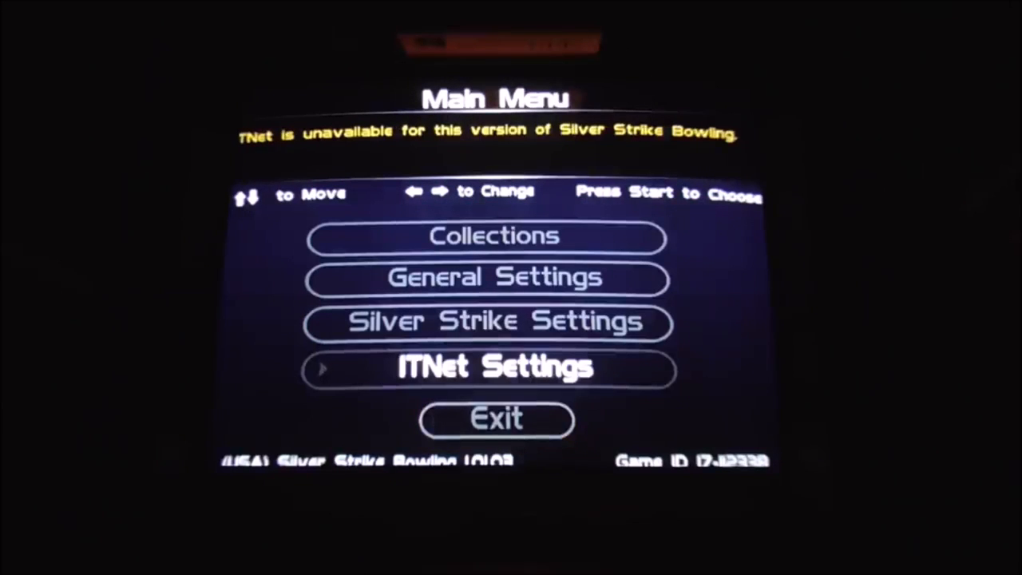
pyautogui.press('Down')
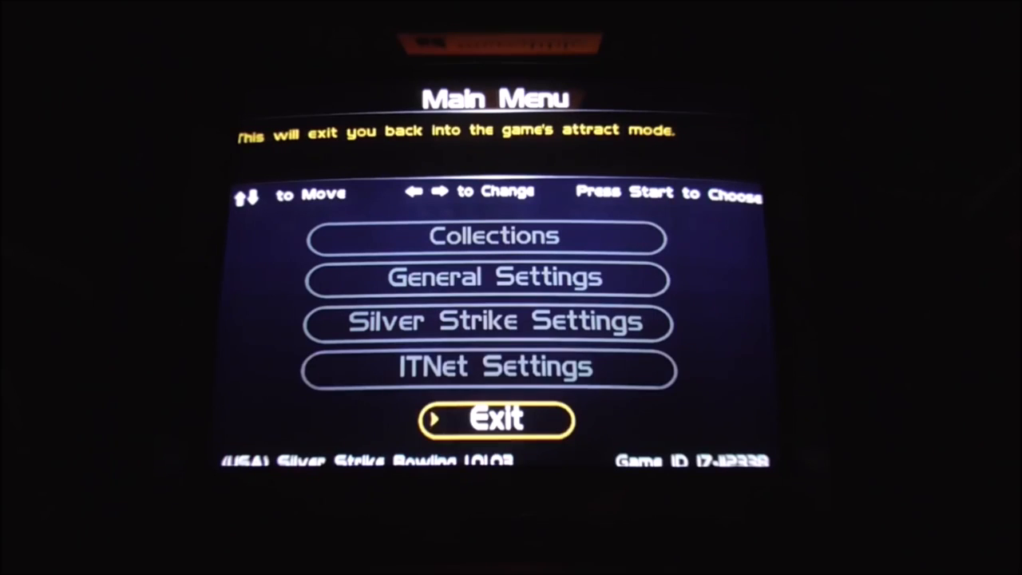